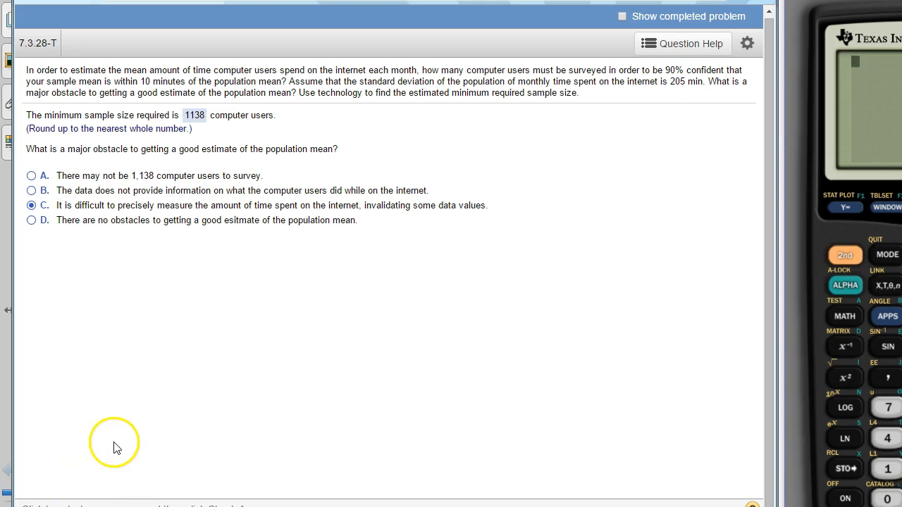
mouse_move(511, 253)
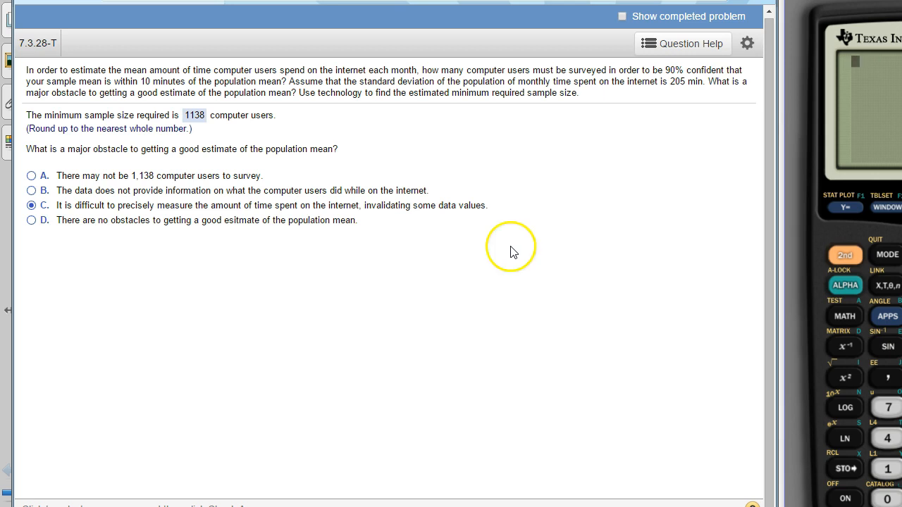
mouse_move(544, 214)
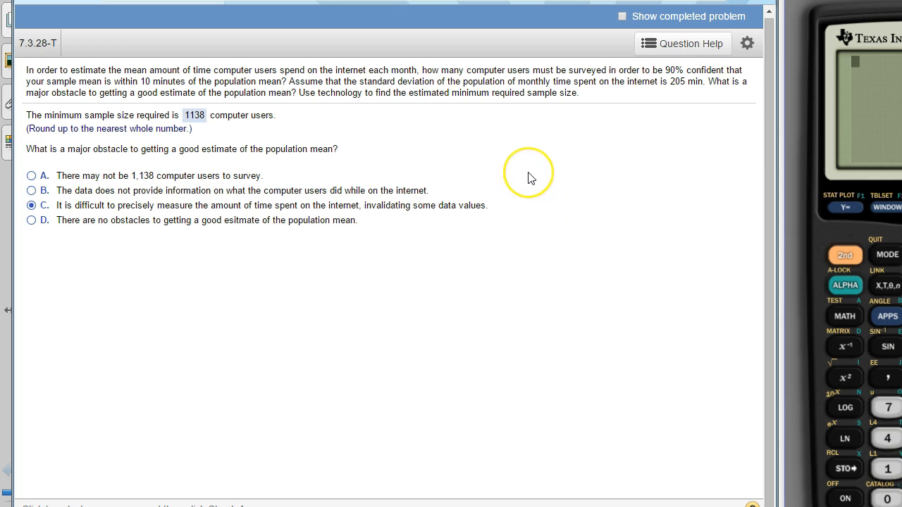
mouse_move(397, 154)
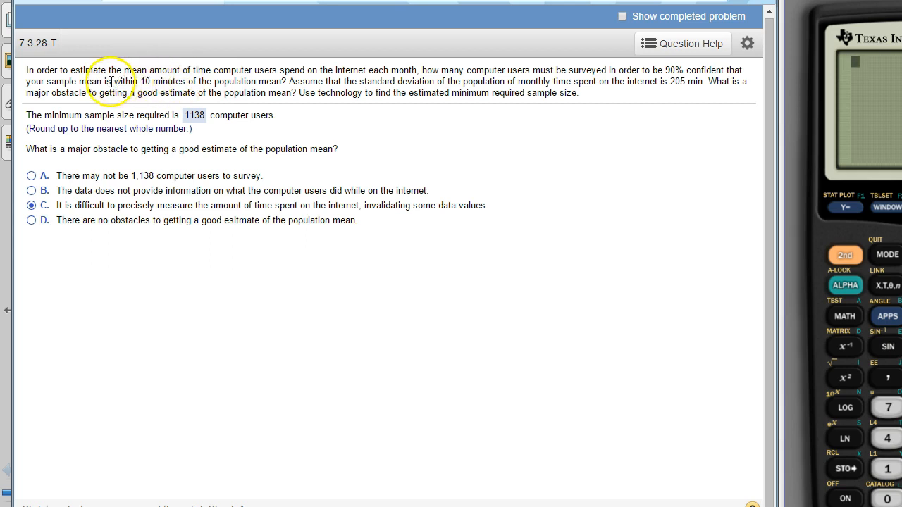
View a worked example of a similar problem from Question Help.
drag(112, 81, 180, 80)
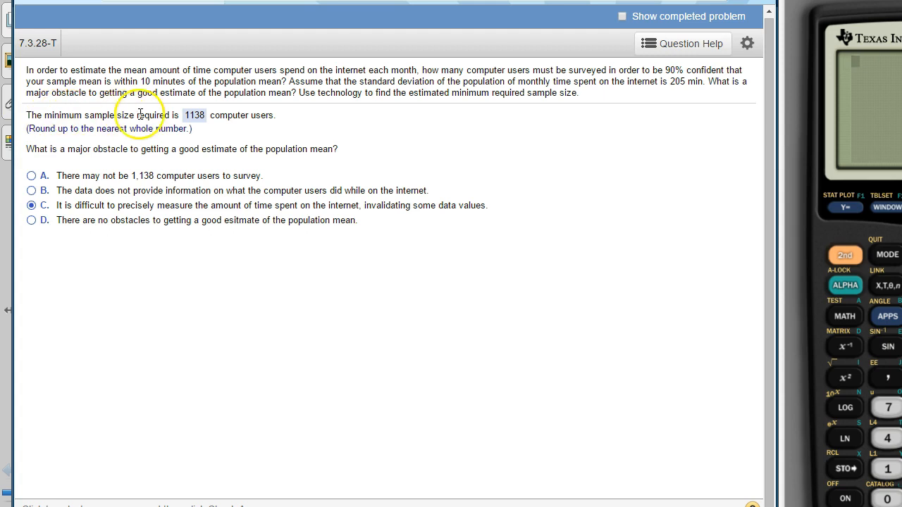
mouse_move(581, 226)
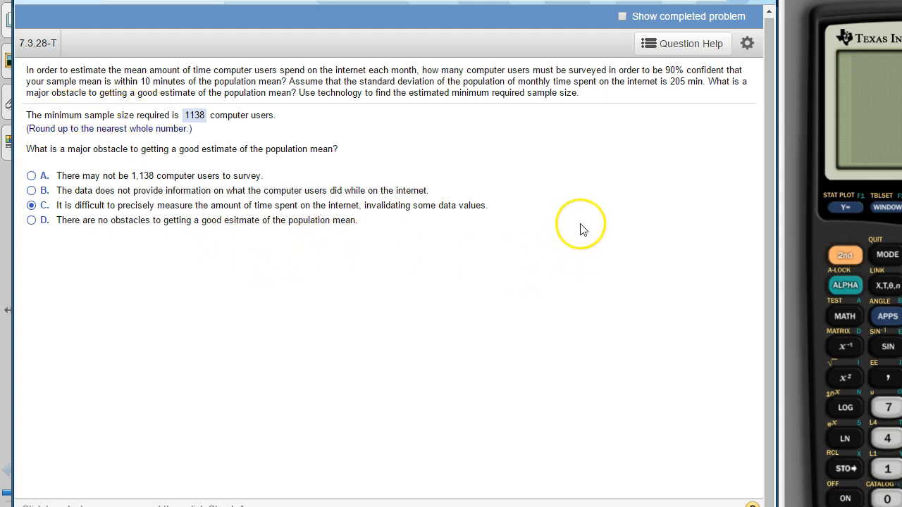
click(682, 42)
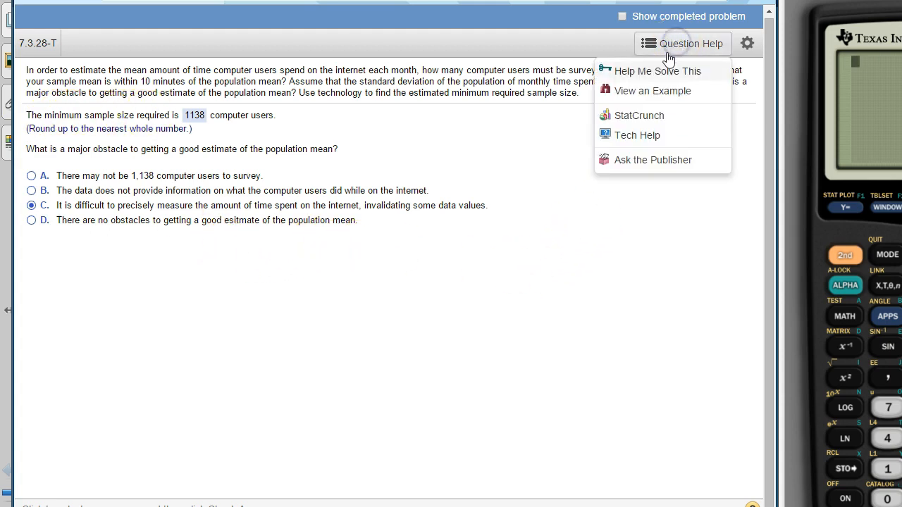
click(651, 90)
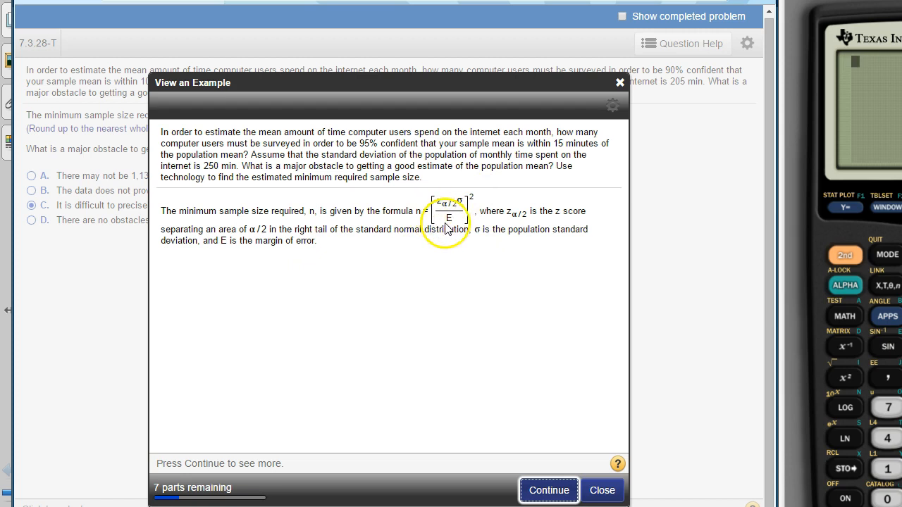
mouse_move(620, 81)
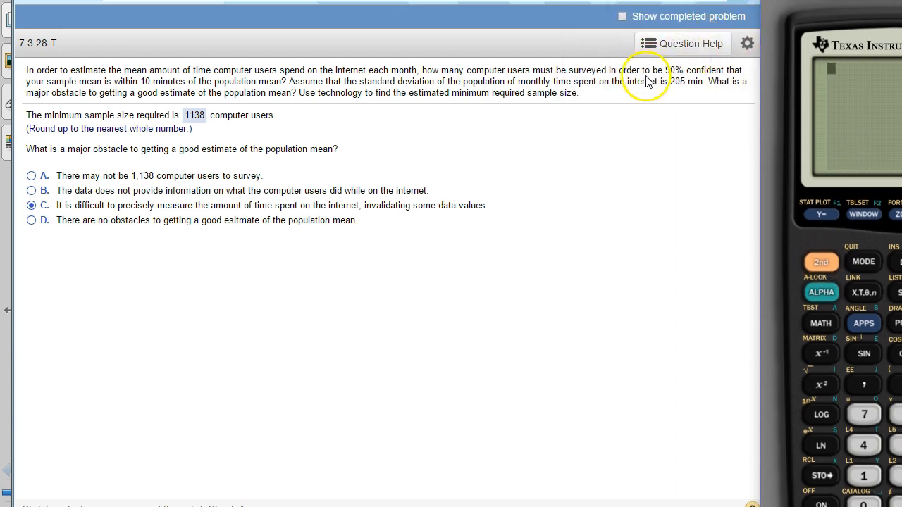
Reopen the worked example, then close it, leaving the TI-83 emulator over the question.
click(683, 42)
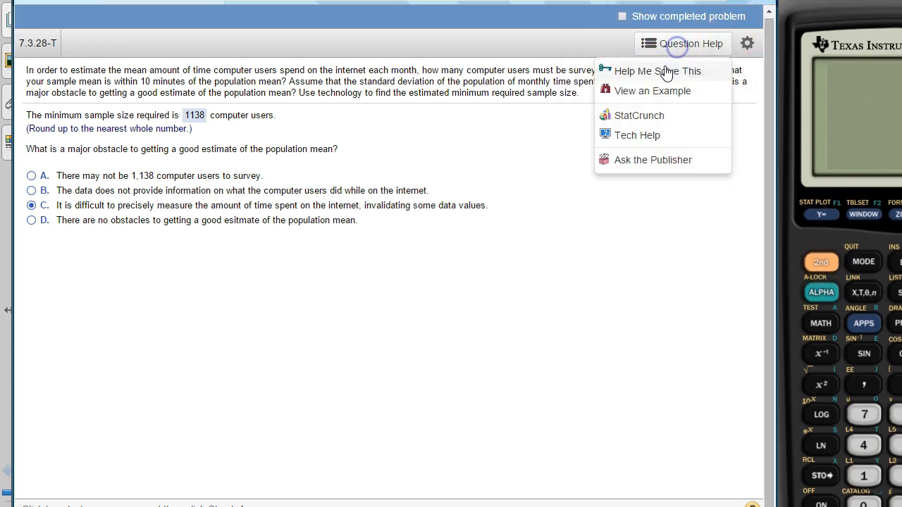
click(653, 91)
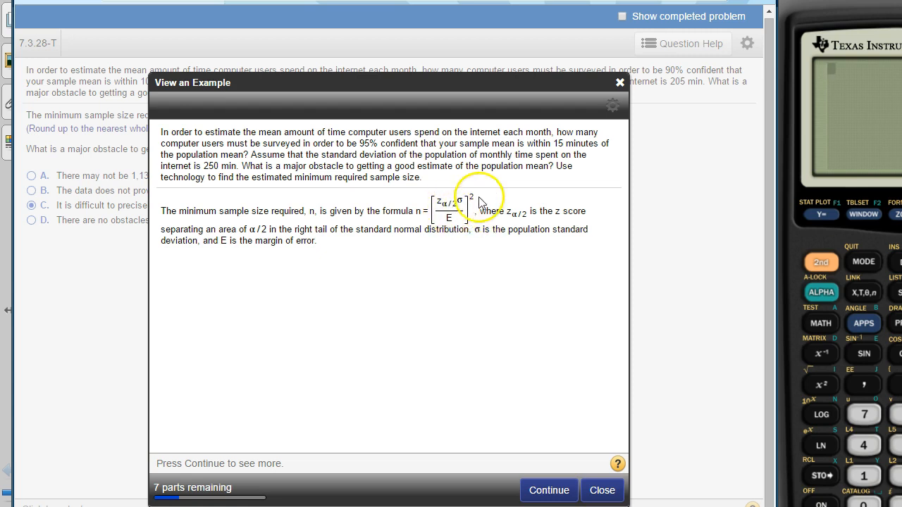
click(601, 491)
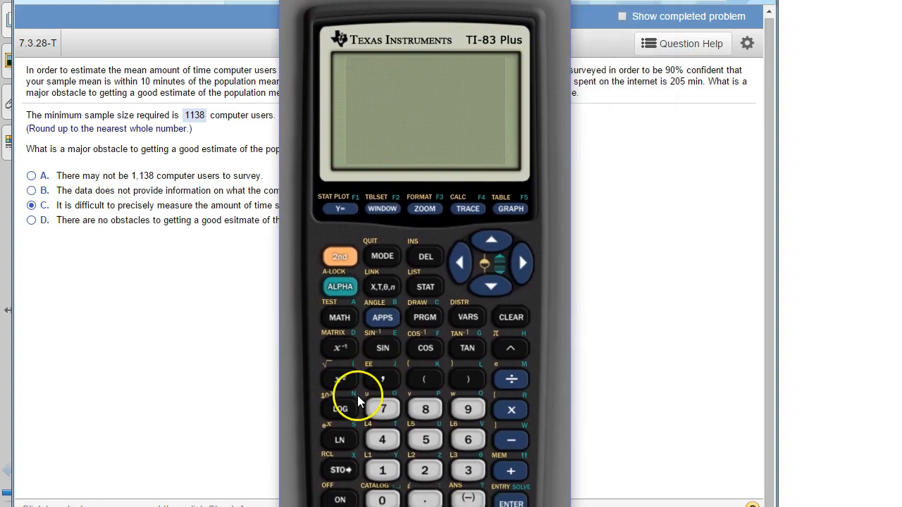
Build an invNorm expression from (1-.9) on the TI-83 and move it back beside the question.
click(340, 256)
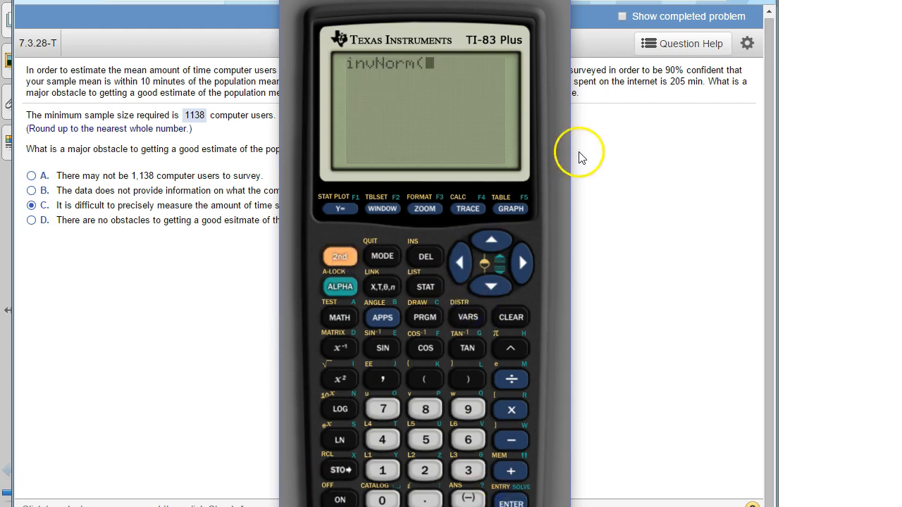
mouse_move(674, 73)
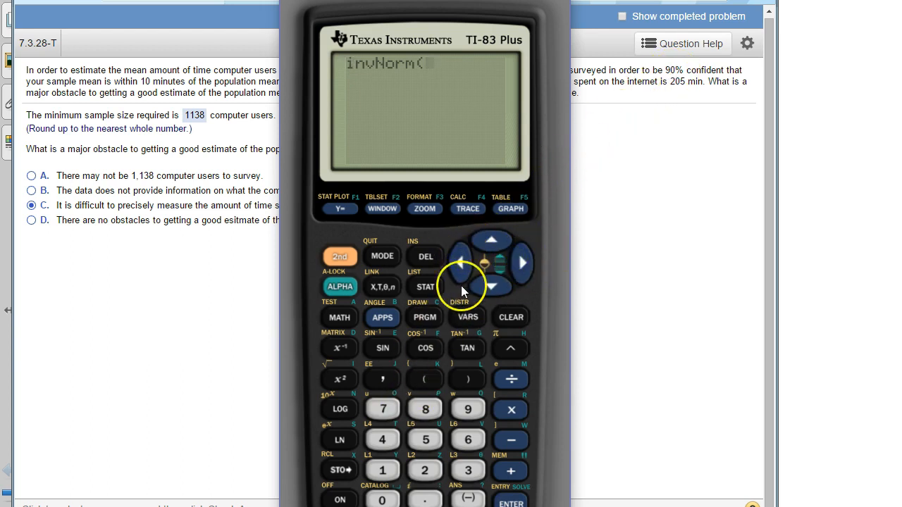
click(382, 471)
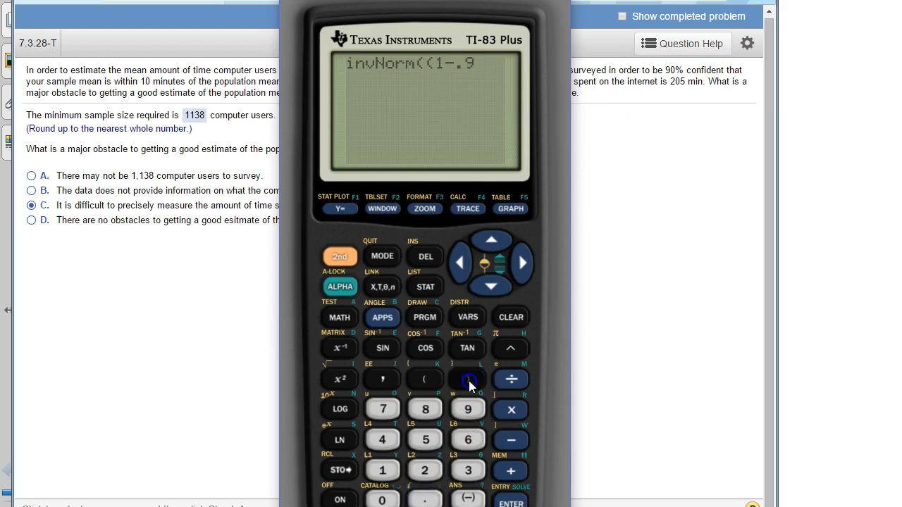
click(468, 379)
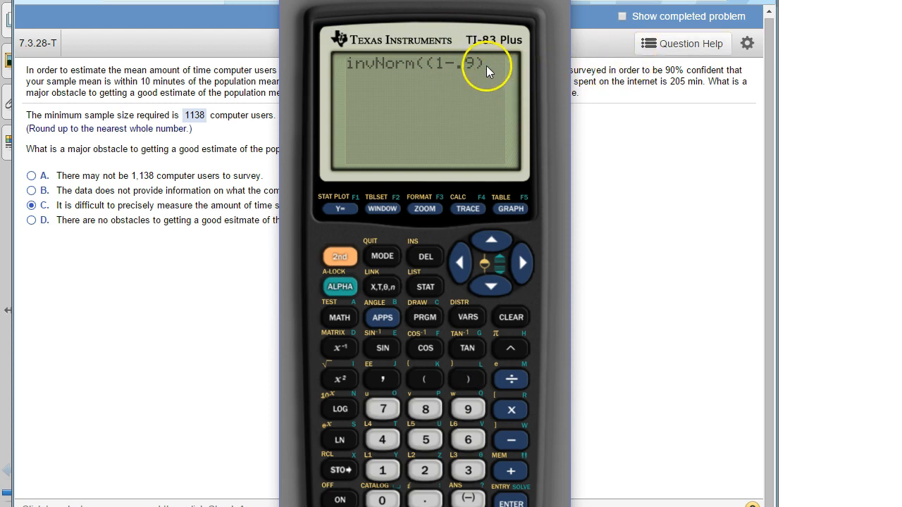
click(424, 471)
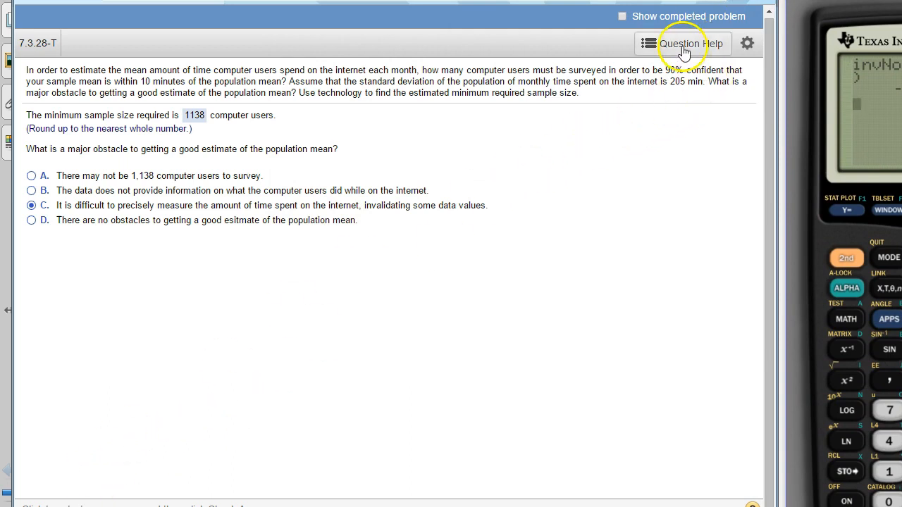
Launch StatCrunch from Question Help and bring up its Normal calculator.
click(683, 42)
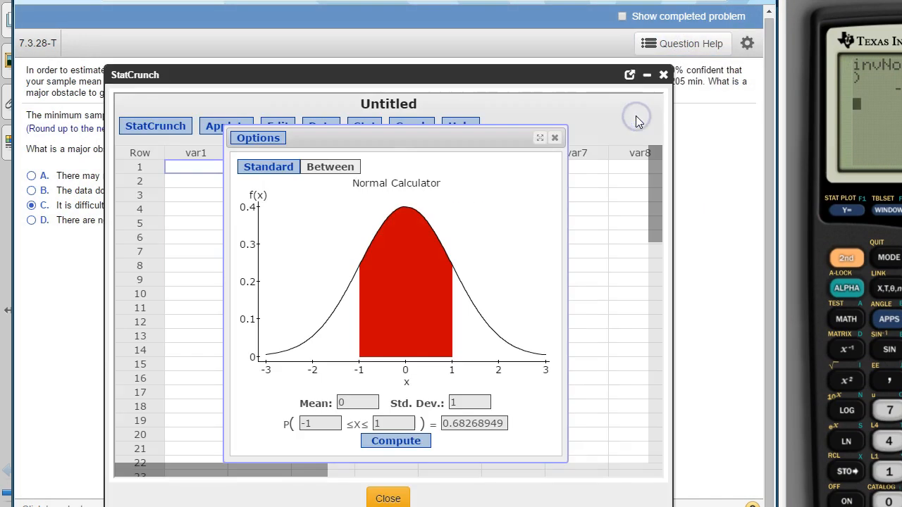
mouse_move(317, 84)
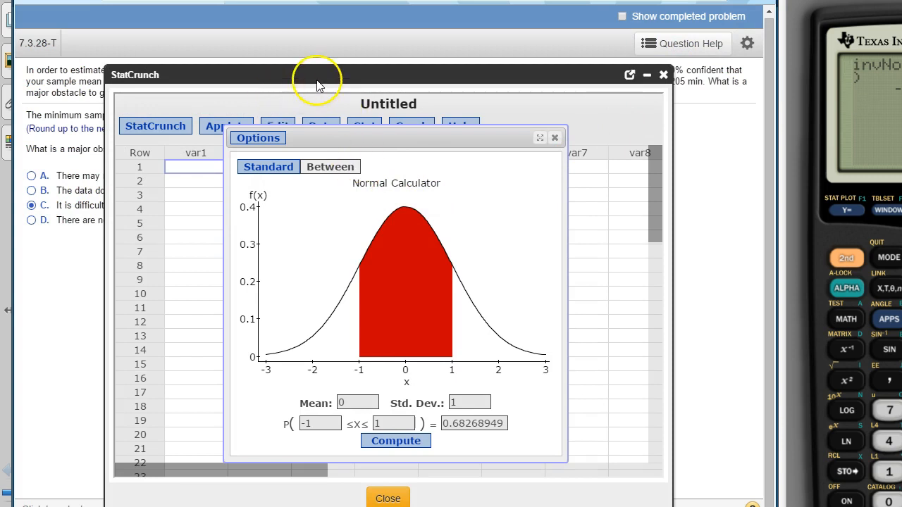
click(555, 138)
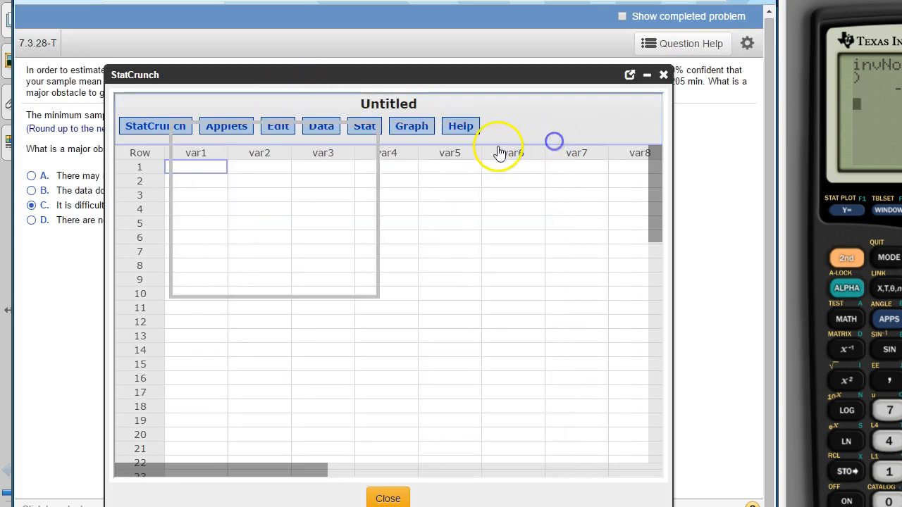
click(363, 125)
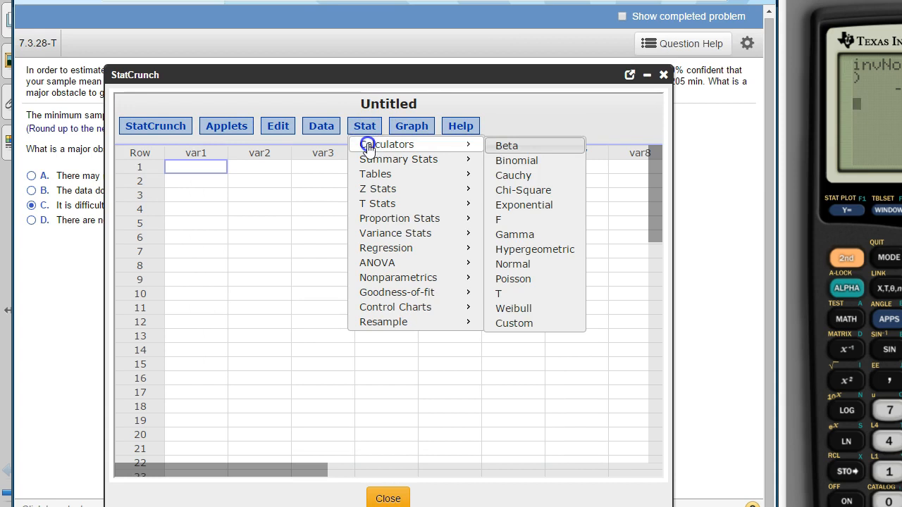
click(513, 263)
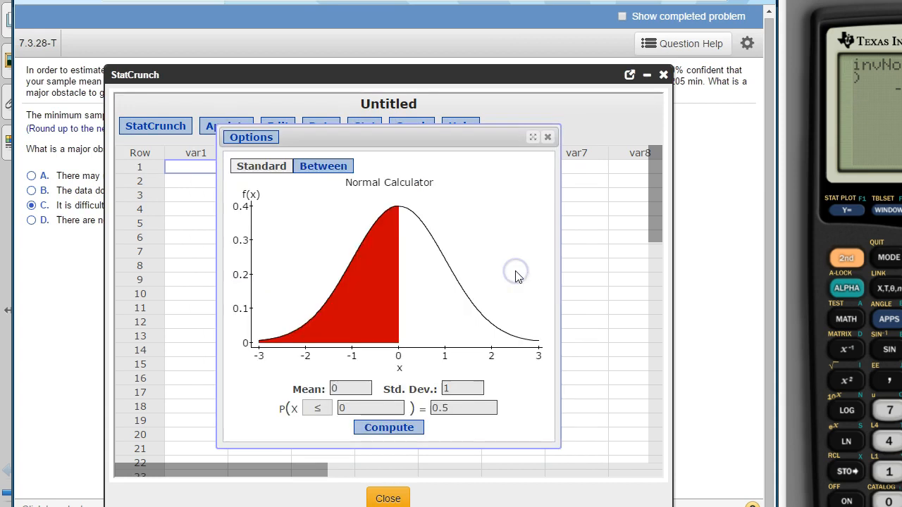
Switch the normal calculator to Between mode and enter .9 as the central probability.
click(322, 166)
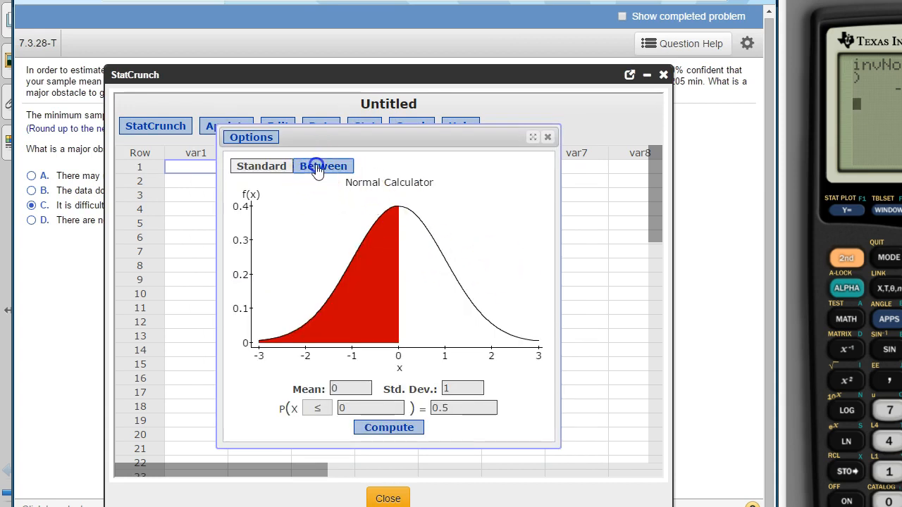
click(323, 166)
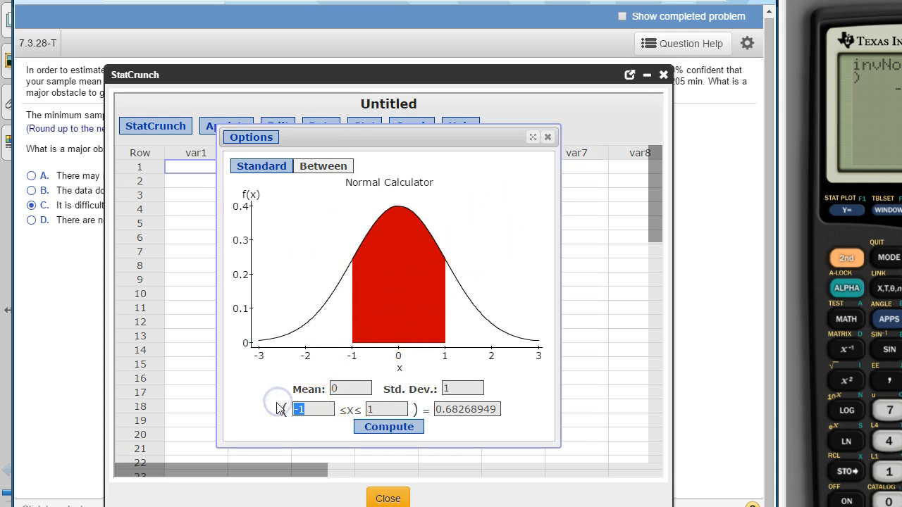
click(310, 409)
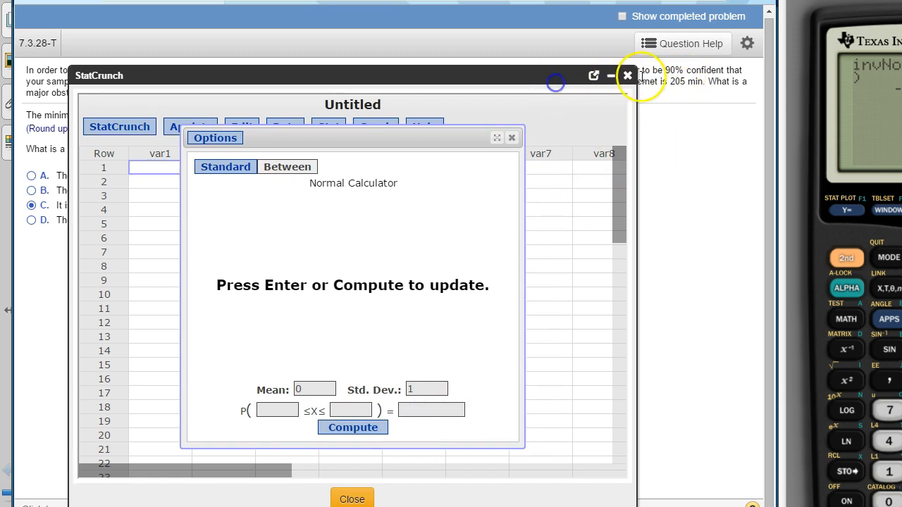
text(.9)
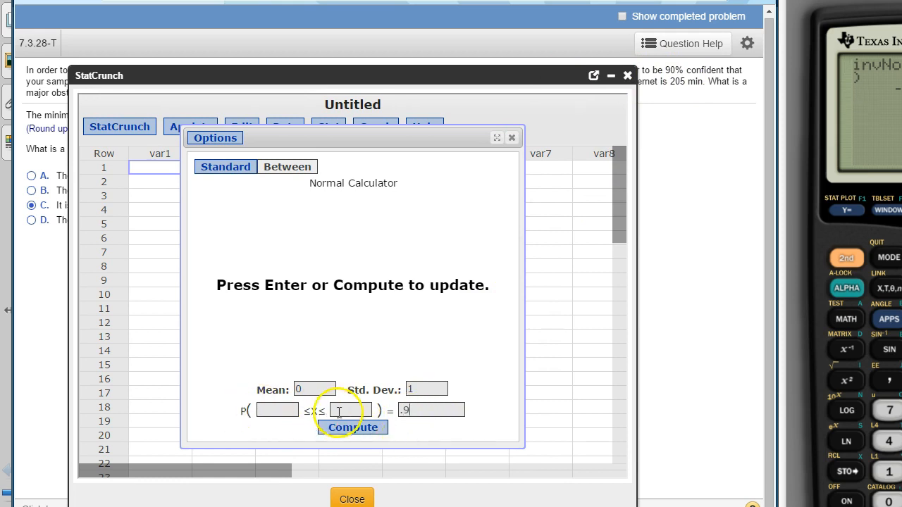
Compute the bounds −1.6449 and 1.6449 for a central probability of .9.
click(352, 429)
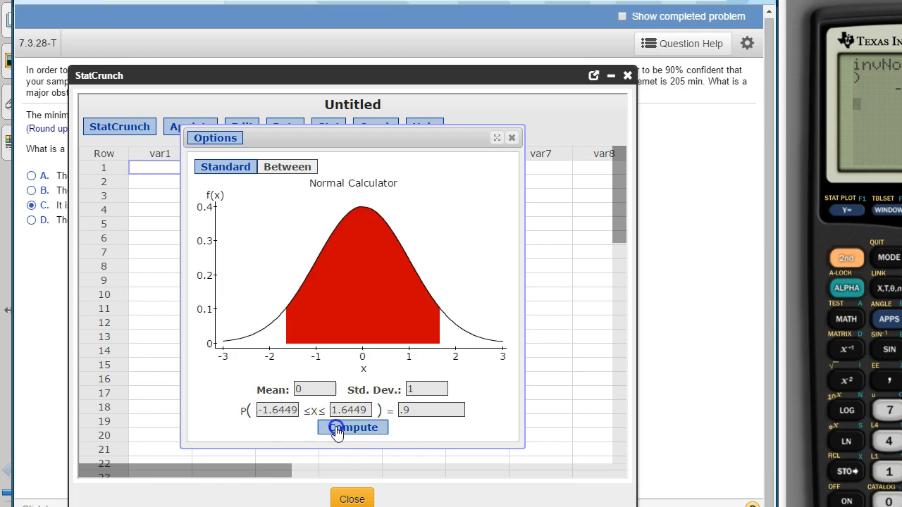
mouse_move(325, 415)
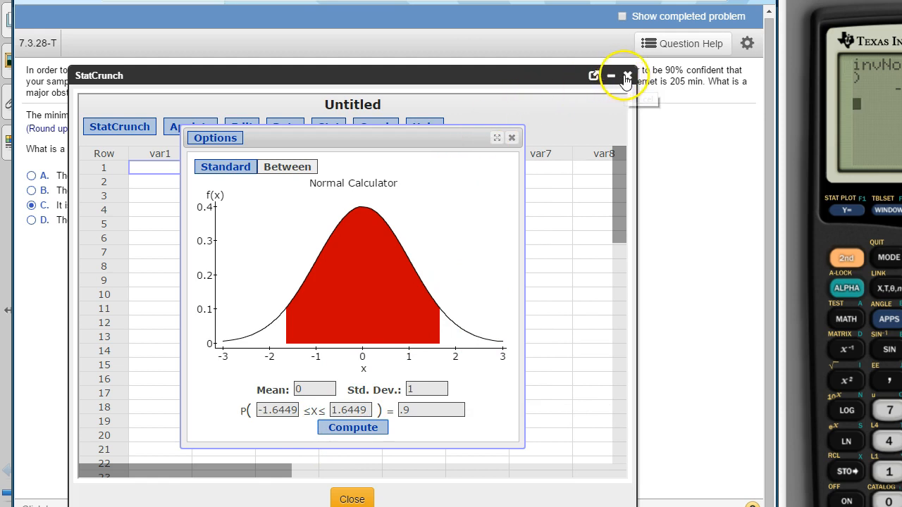
Close StatCrunch, view the worked example once more and close it, leaving 1138 and option C.
click(626, 76)
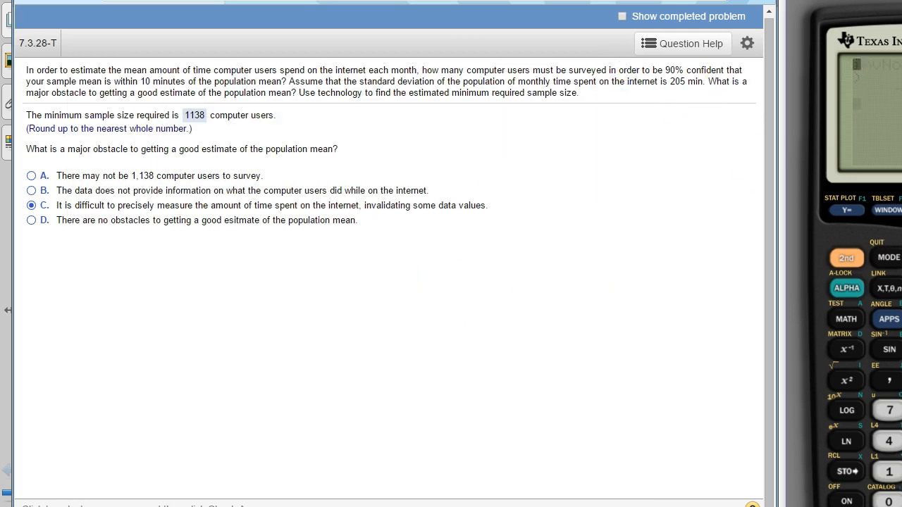
click(683, 42)
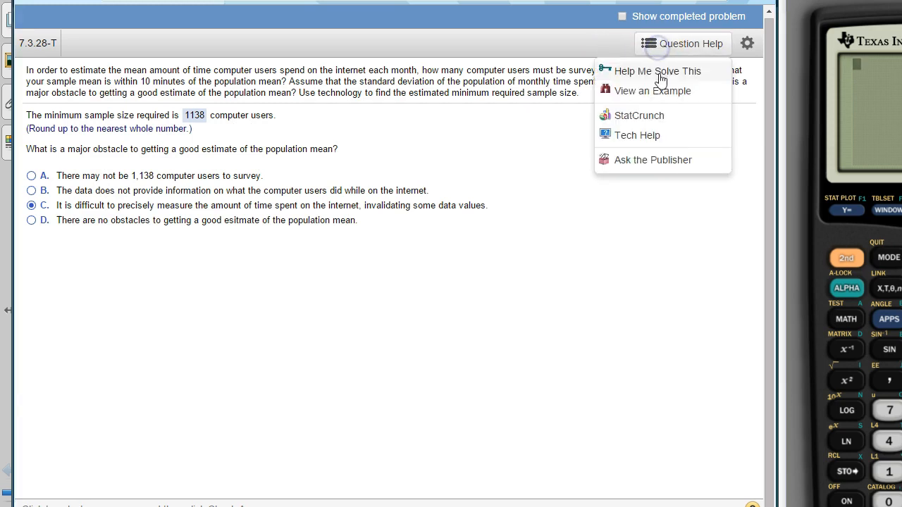
click(657, 71)
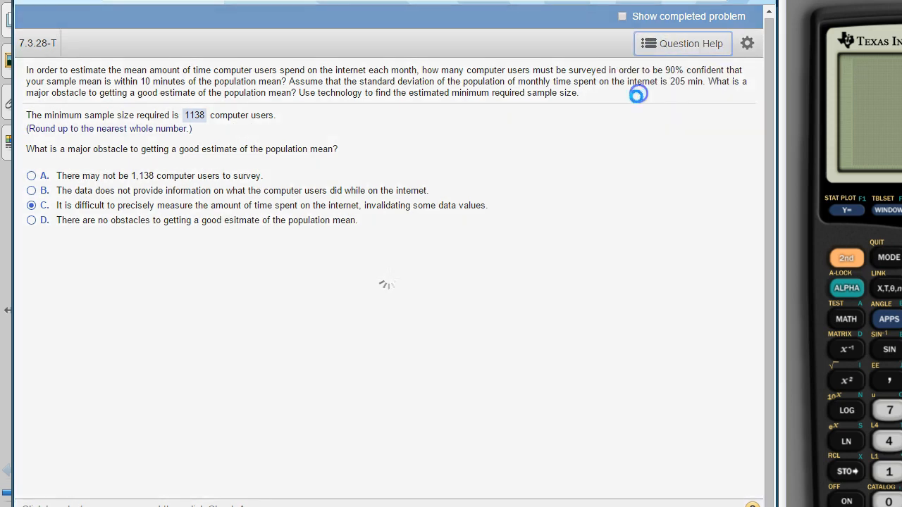
click(682, 43)
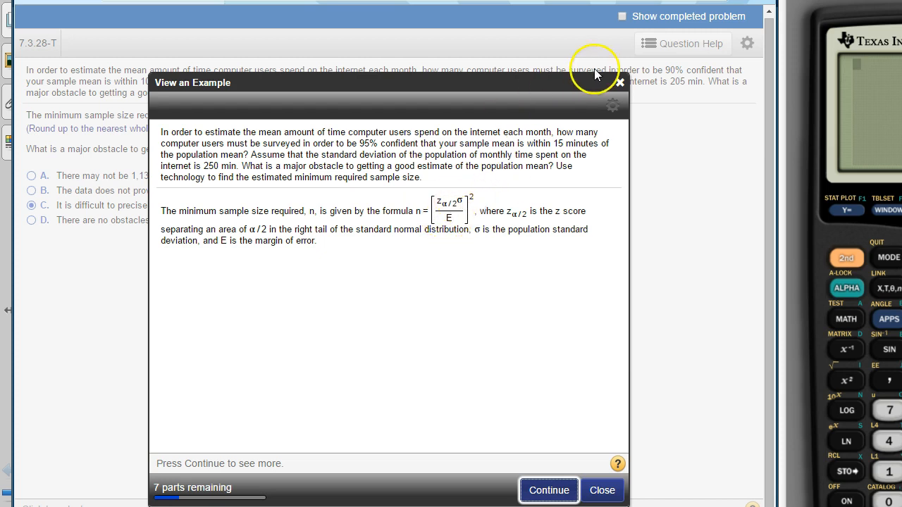
click(602, 491)
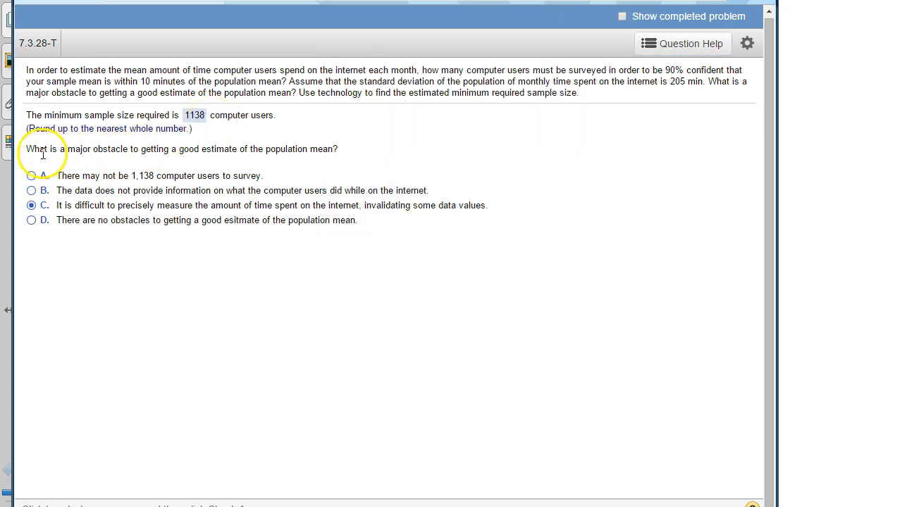
mouse_move(141, 153)
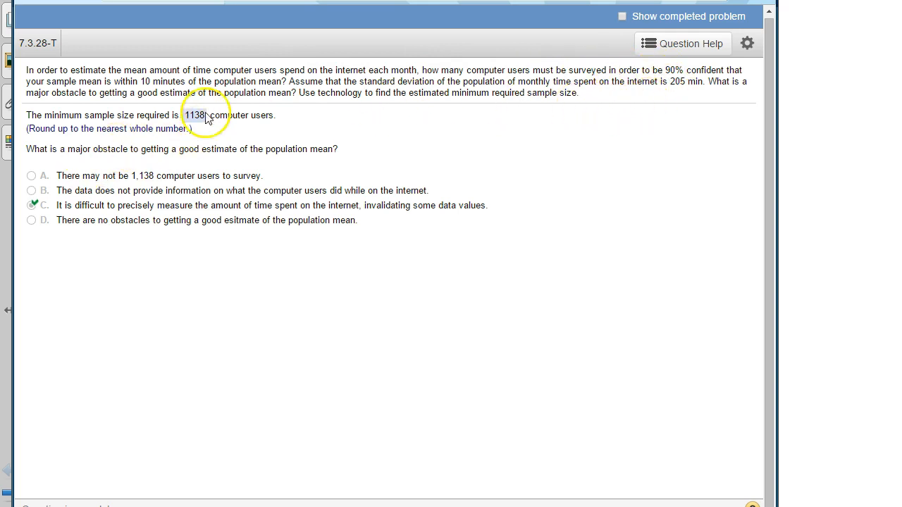
Check the answer so option C is marked correct, then bring up Question Help.
click(683, 42)
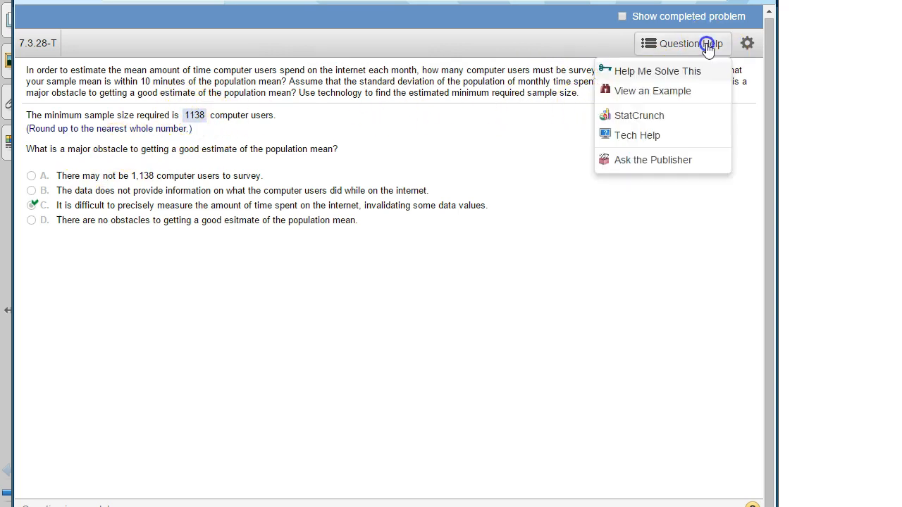
click(651, 90)
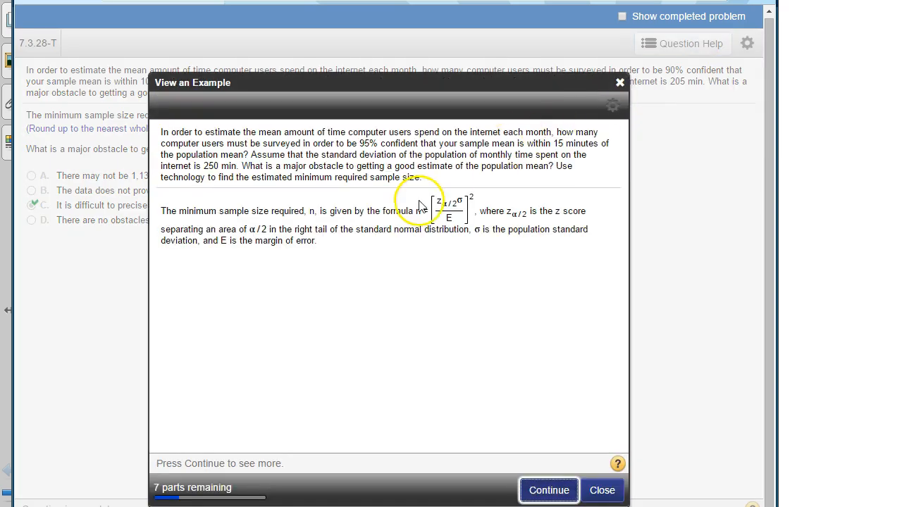
mouse_move(691, 71)
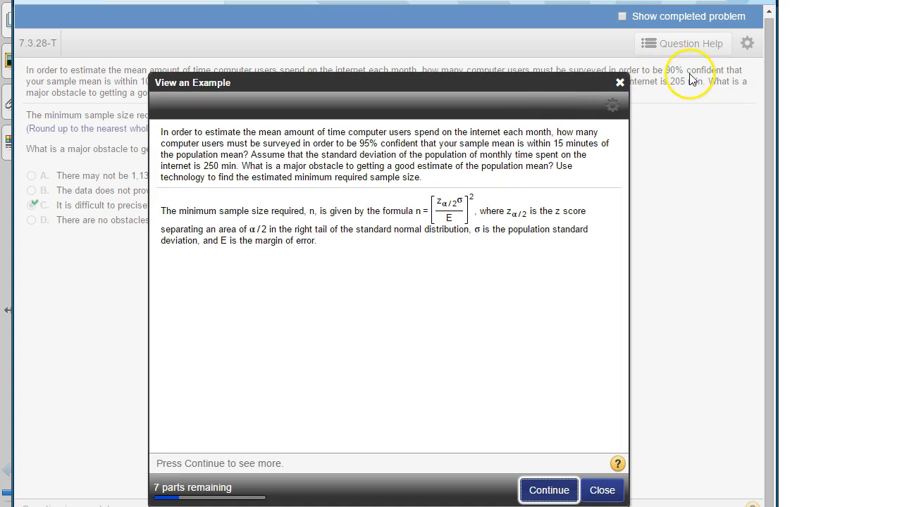
mouse_move(463, 209)
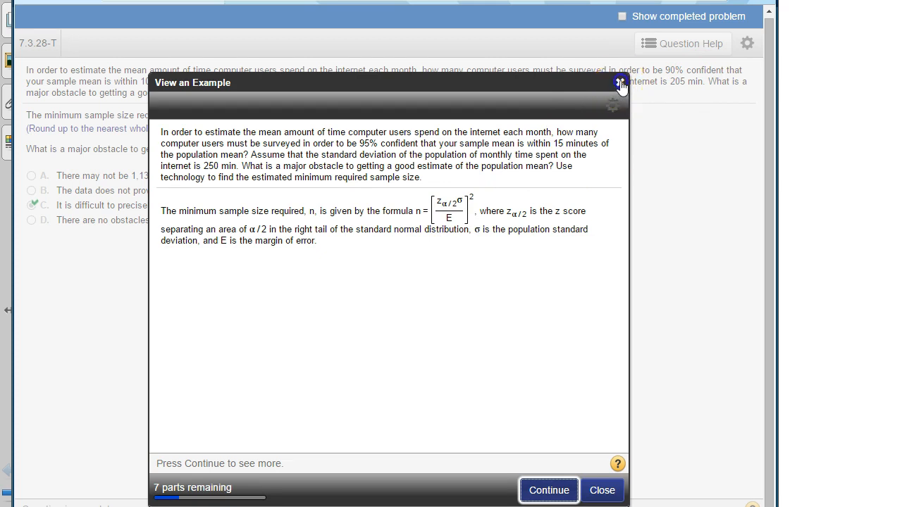
click(621, 82)
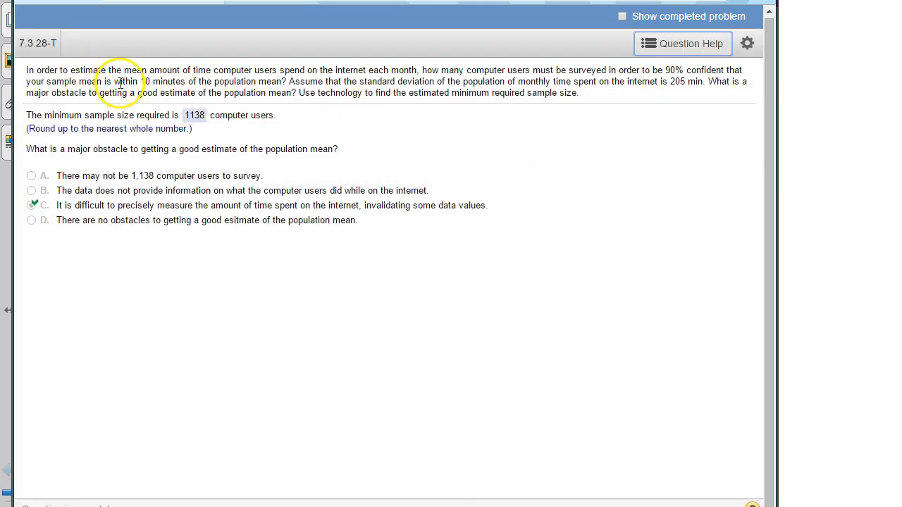
mouse_move(674, 79)
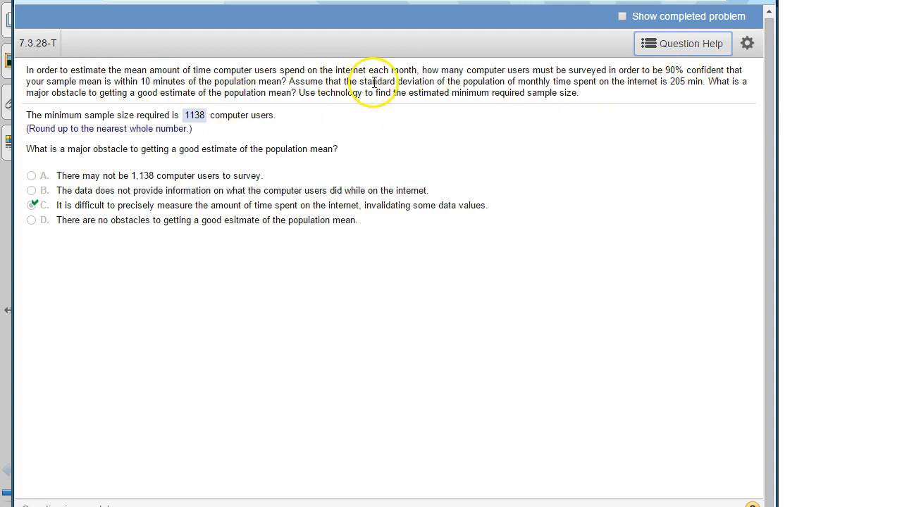
mouse_move(589, 76)
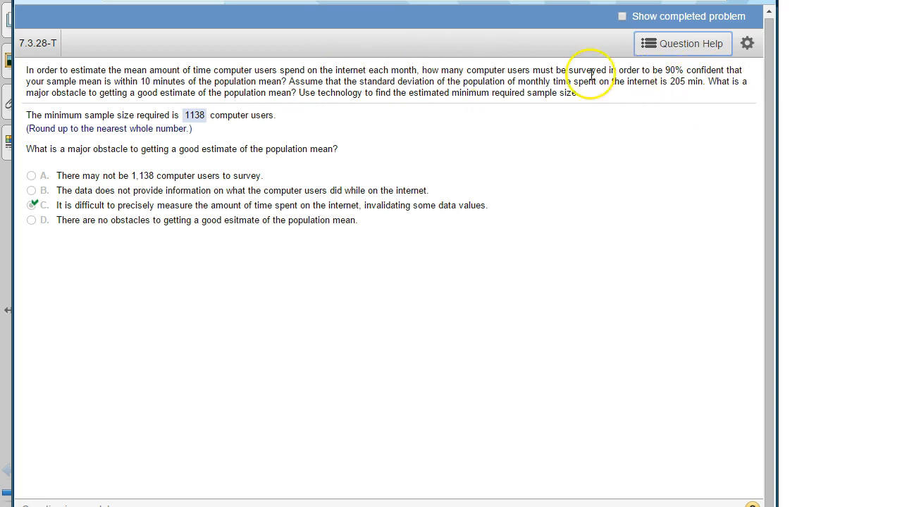